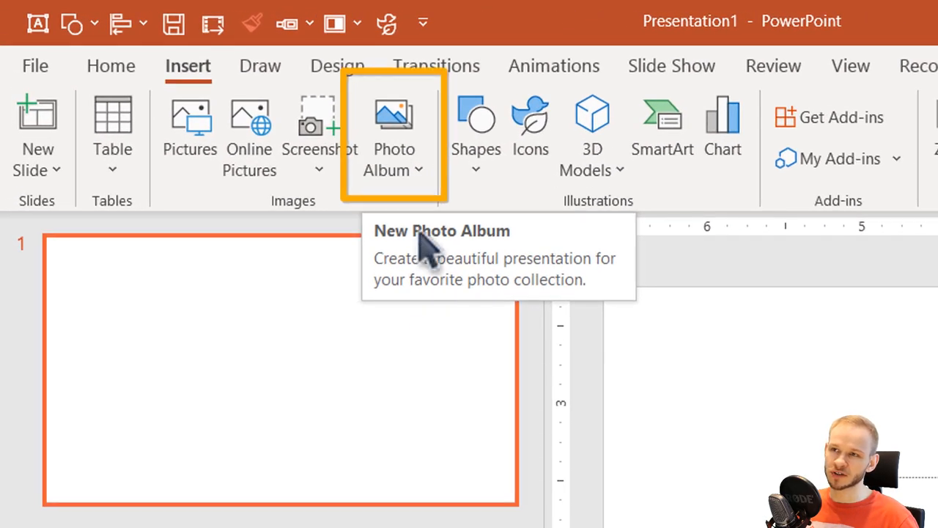
- Choose New Photo Album from the Insert tab's Photo Album dropdown
click(394, 129)
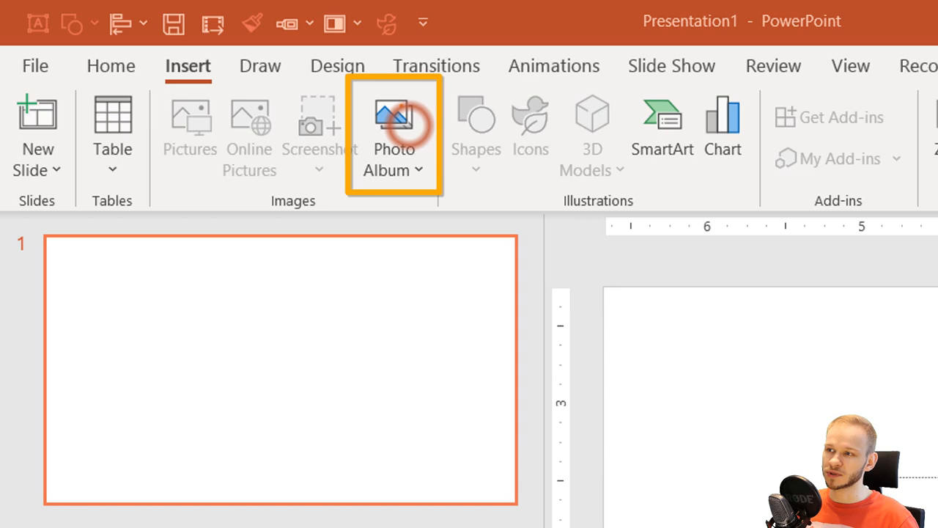
click(395, 128)
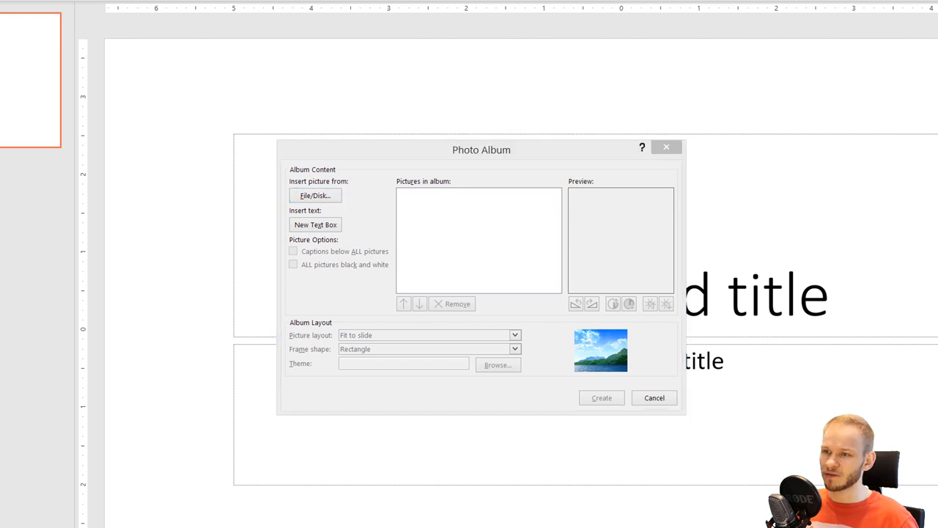
- Insert the seven landscape photos from disk and set a 2-pictures-per-slide layout
click(314, 195)
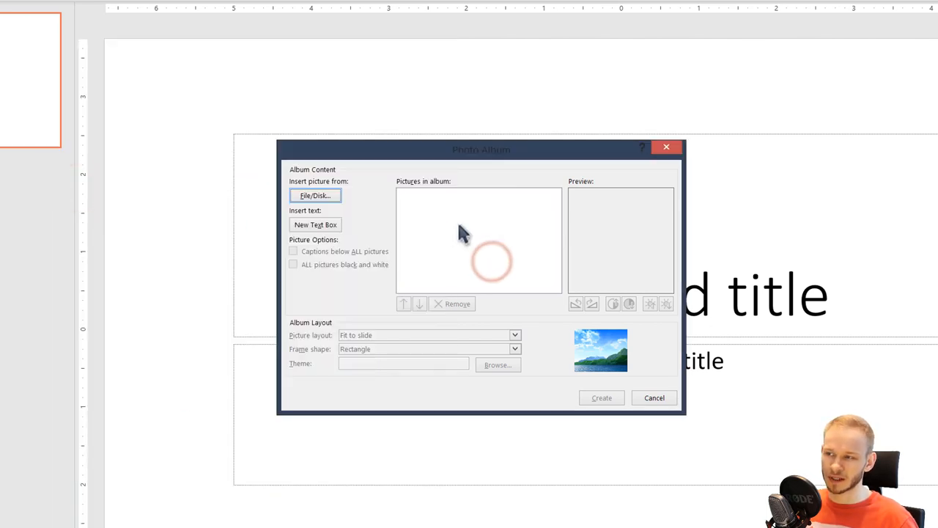
click(314, 195)
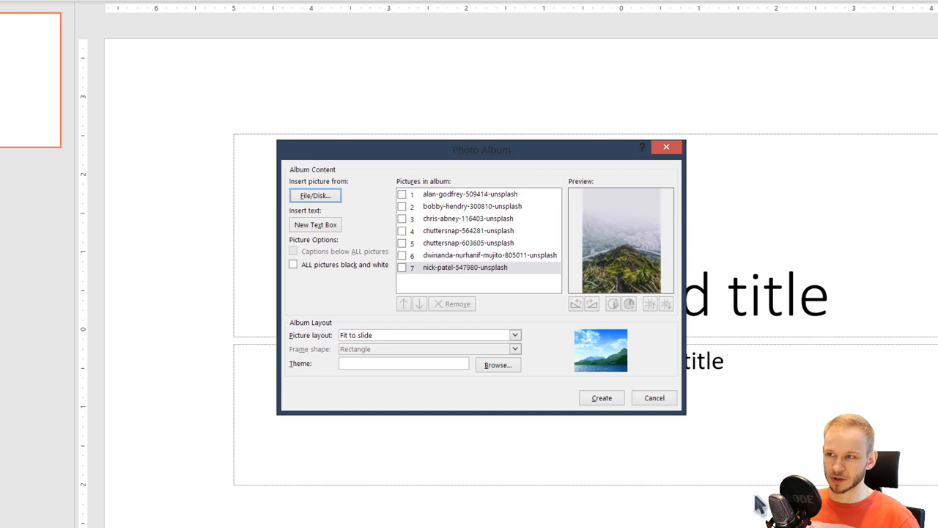
mouse_move(476, 264)
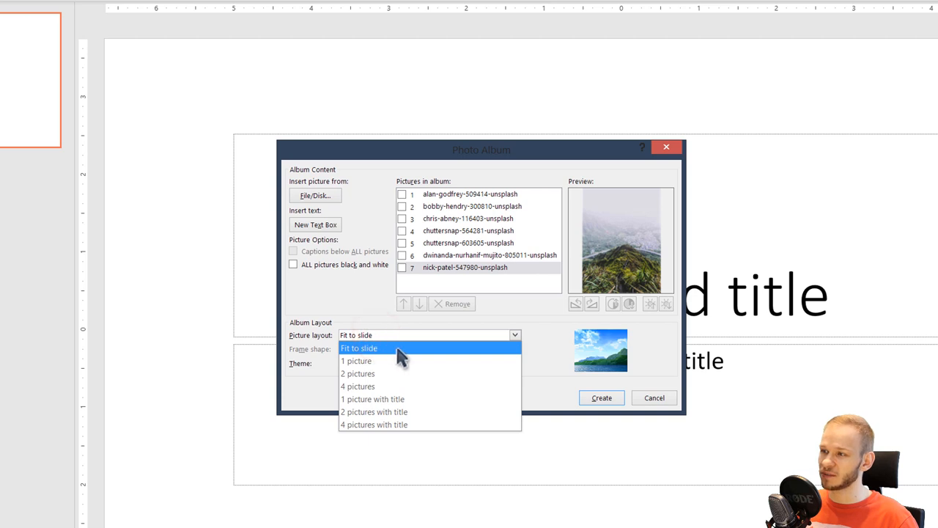
mouse_move(418, 227)
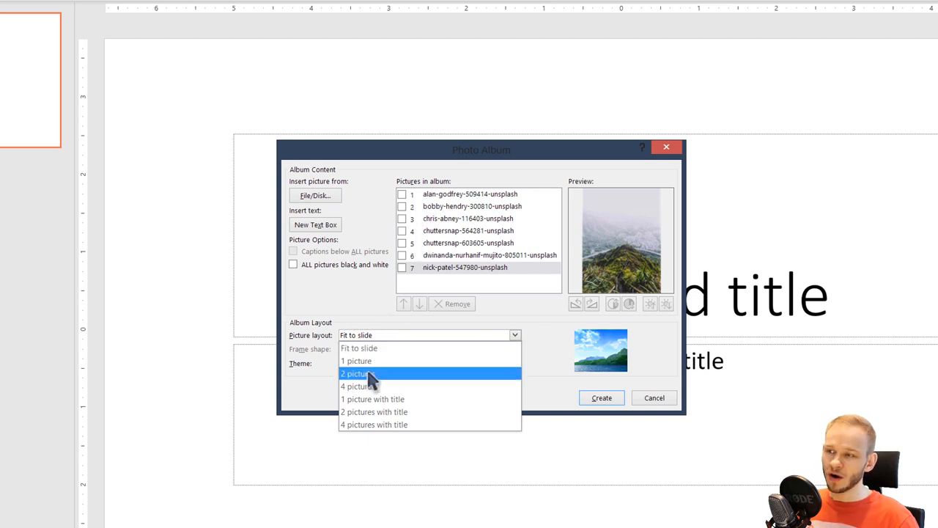
click(356, 374)
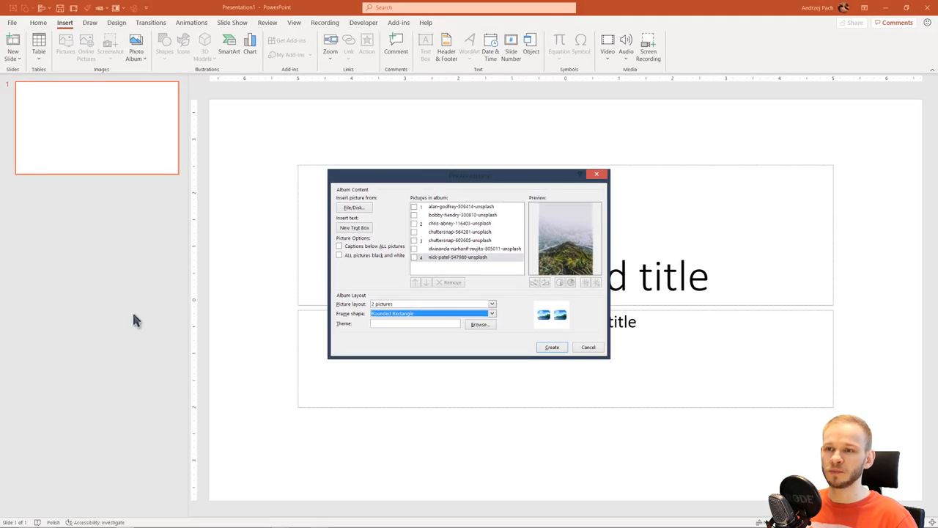
- Keep the 2-picture layout, tick the listed photos, and create the album
click(492, 304)
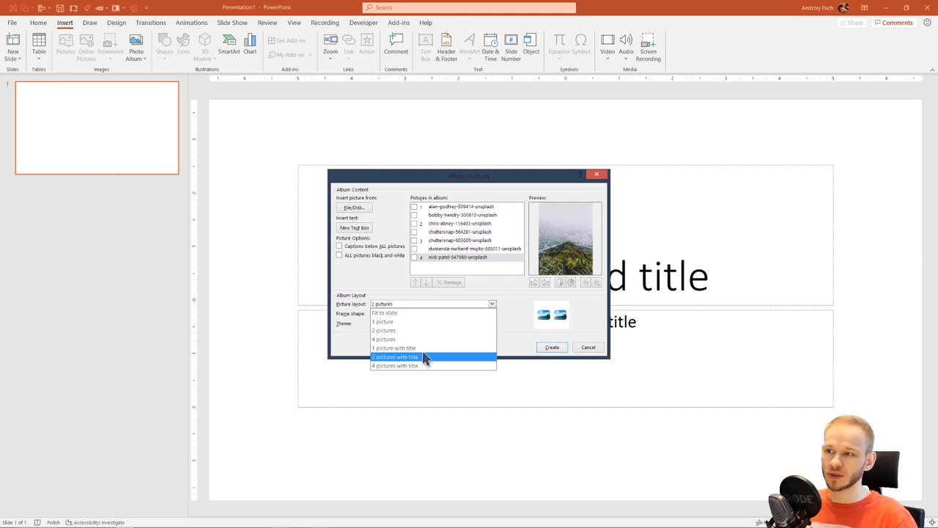
click(395, 356)
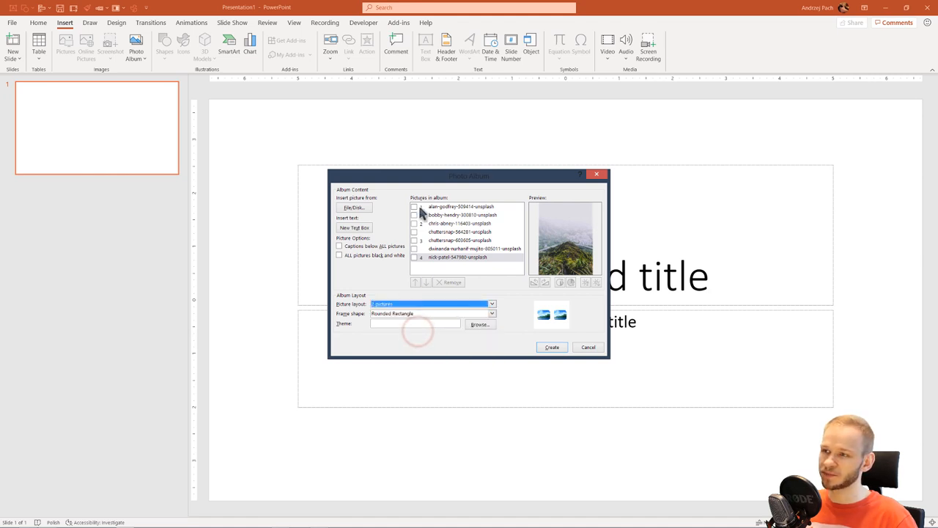
click(414, 206)
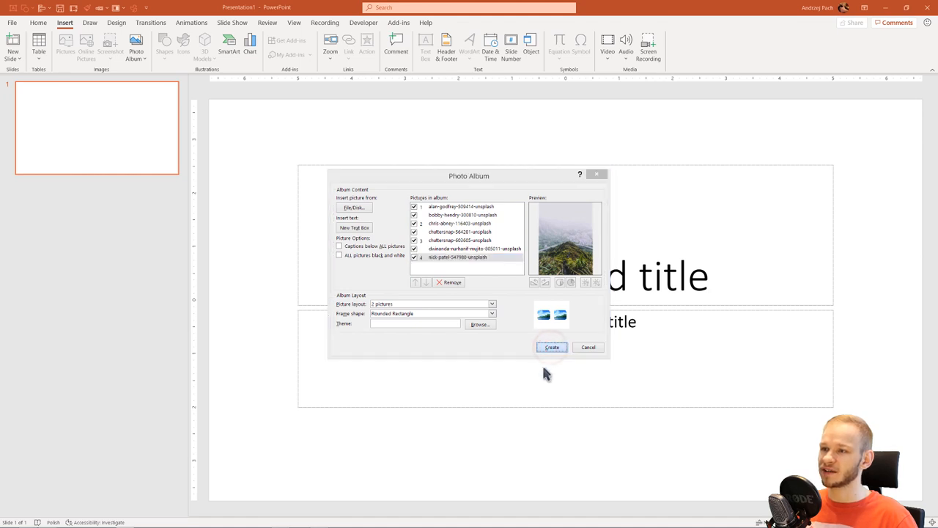
click(553, 347)
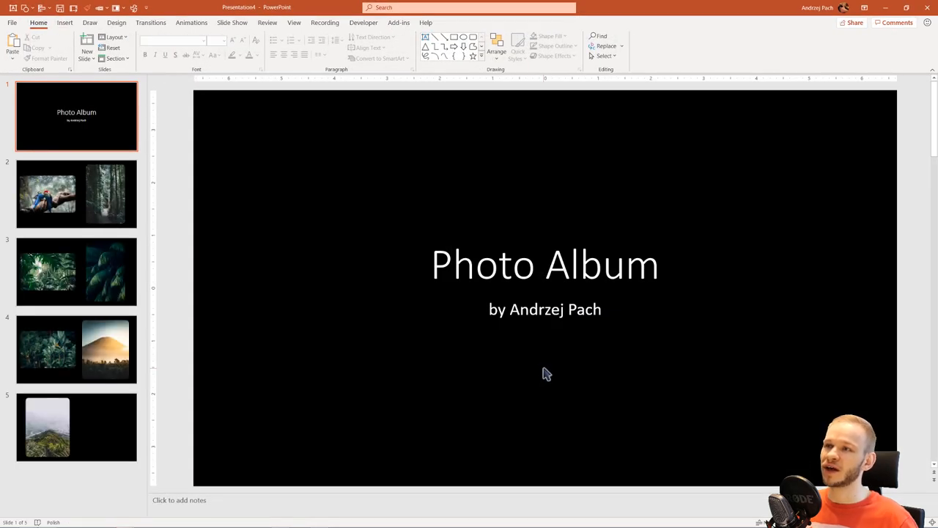
mouse_move(163, 225)
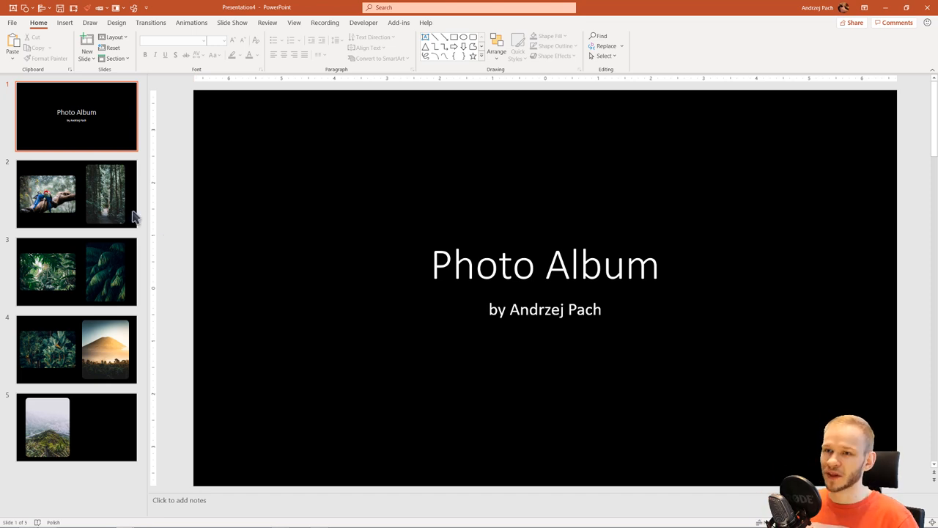
- View slide 2 with the parrots and forest-path photos
click(76, 195)
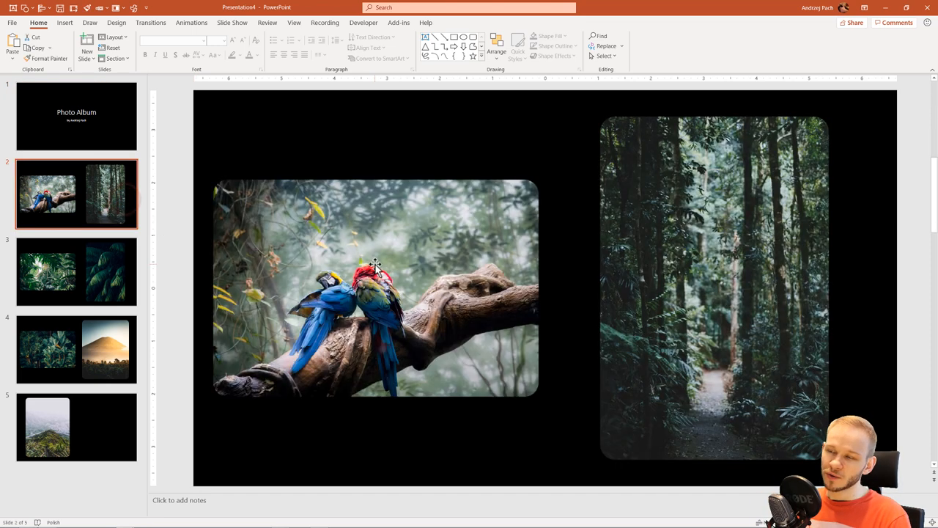
mouse_move(105, 349)
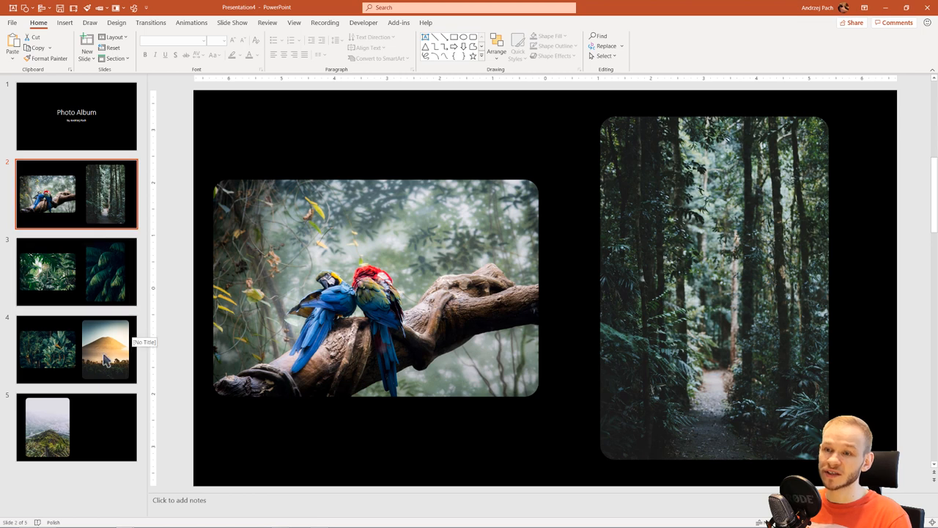
mouse_move(212, 428)
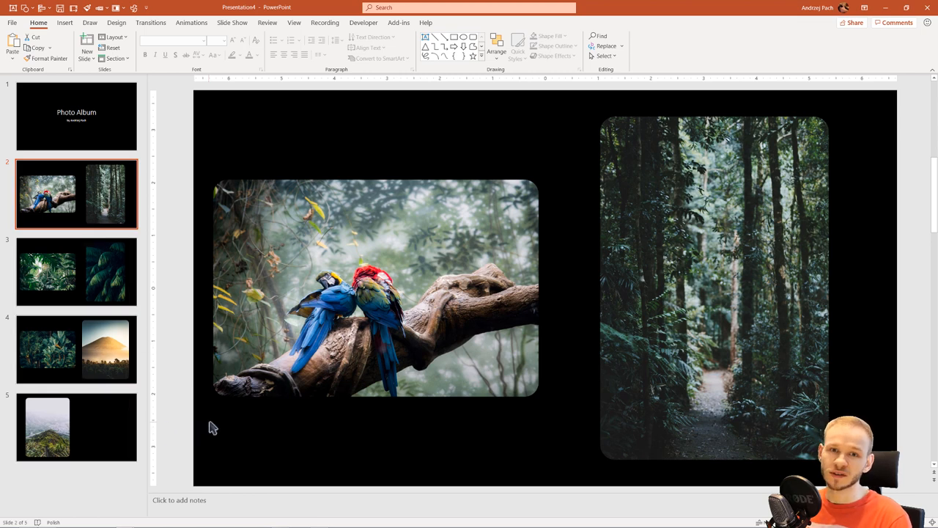
mouse_move(598, 256)
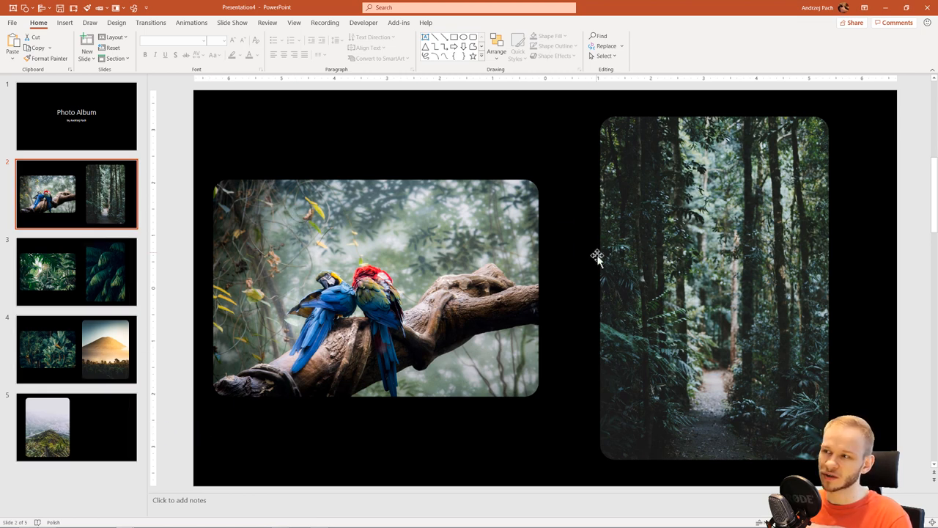
mouse_move(206, 264)
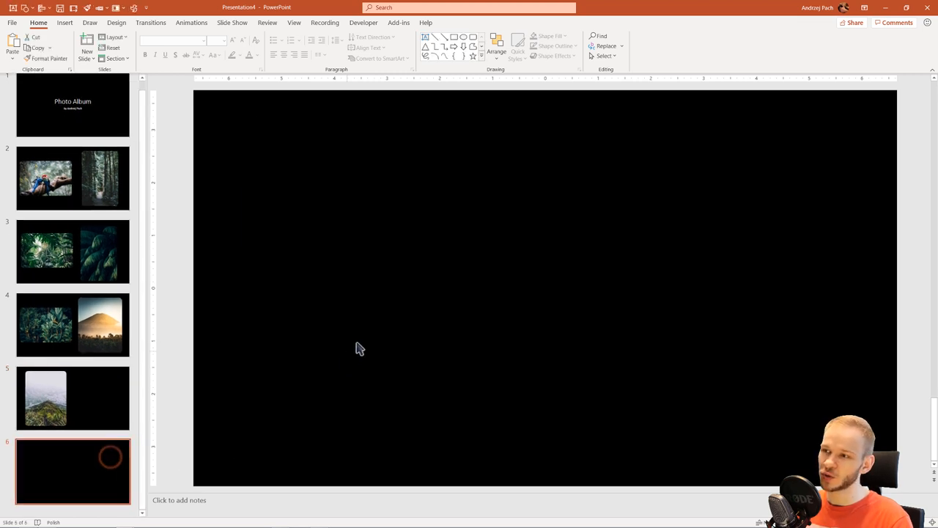
- Paste the album photos onto blank slide 6 and select them all
click(110, 456)
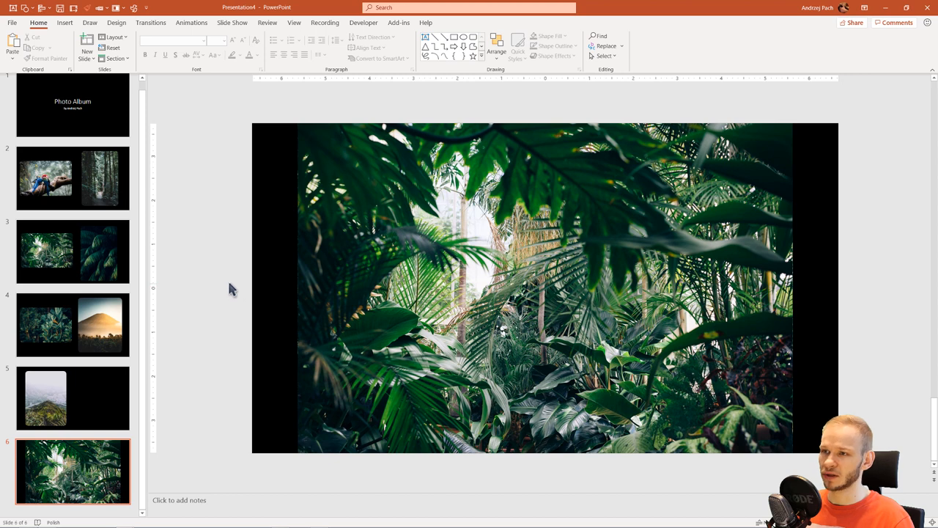
mouse_move(220, 117)
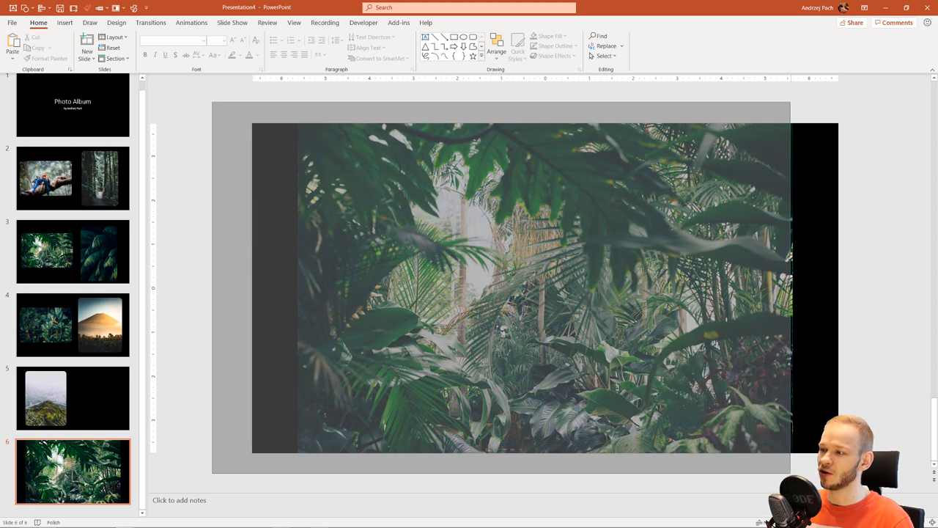
click(542, 286)
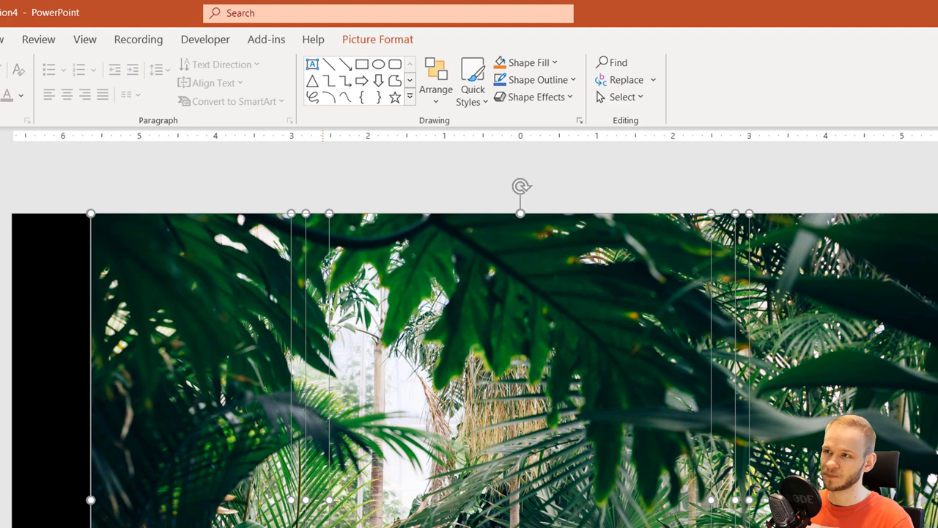
- Try several SmartArt picture layouts, ending on a captioned three-column picture grid
click(377, 39)
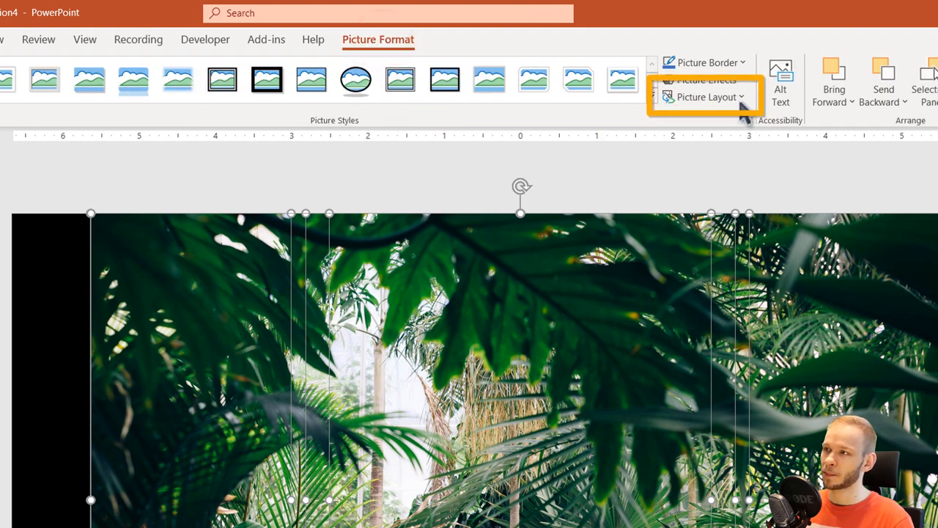
click(706, 97)
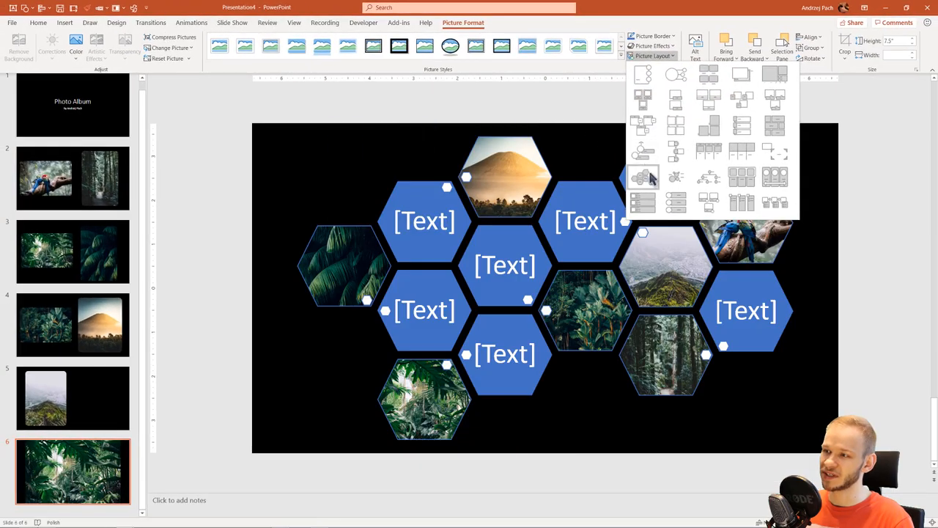
click(708, 151)
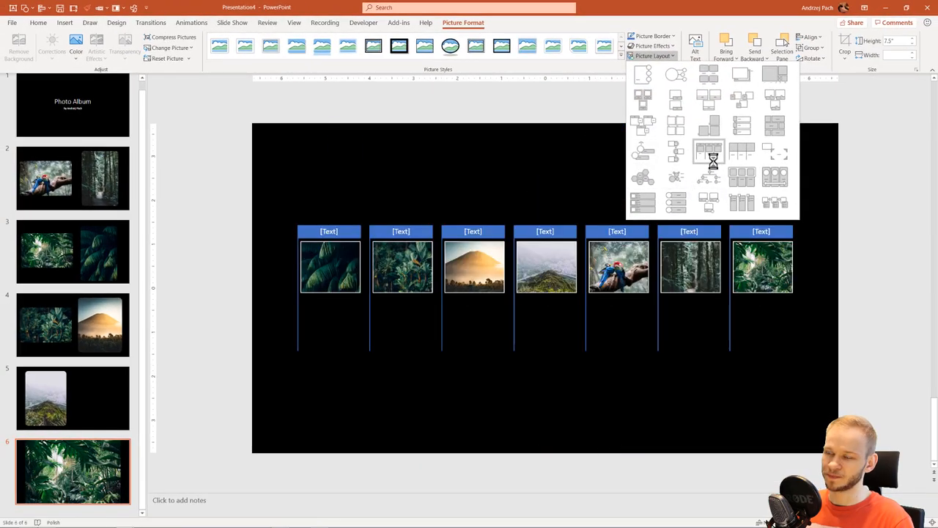
click(709, 124)
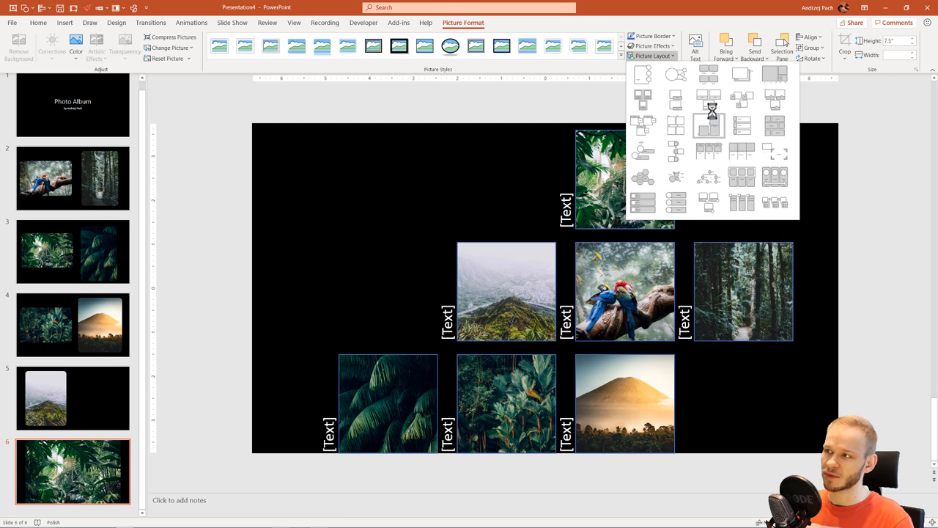
click(709, 99)
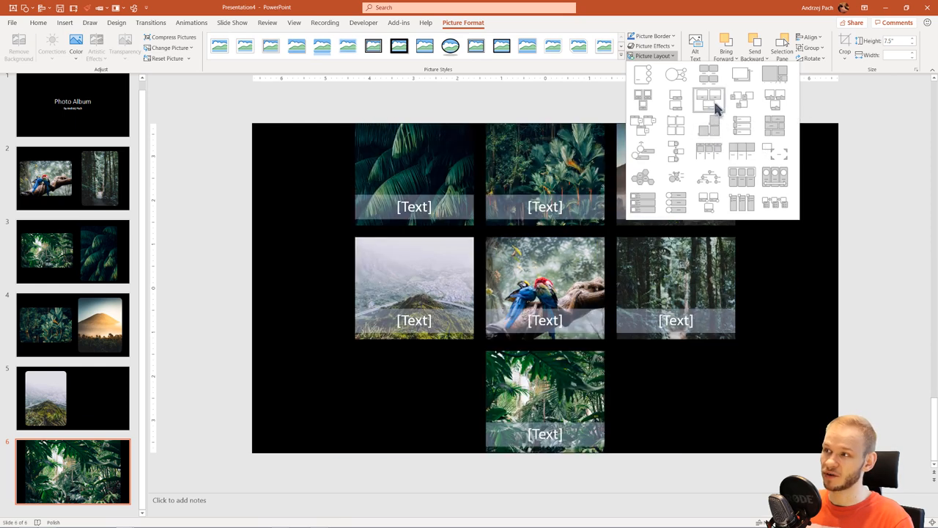
click(708, 100)
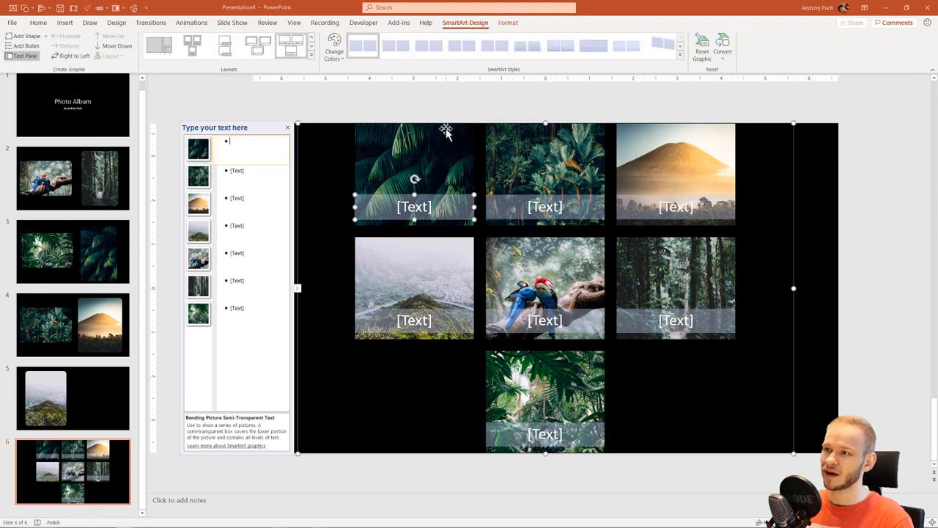
- Hide the SmartArt Text Pane and bring up the graphic's right-click menu
right_click(414, 176)
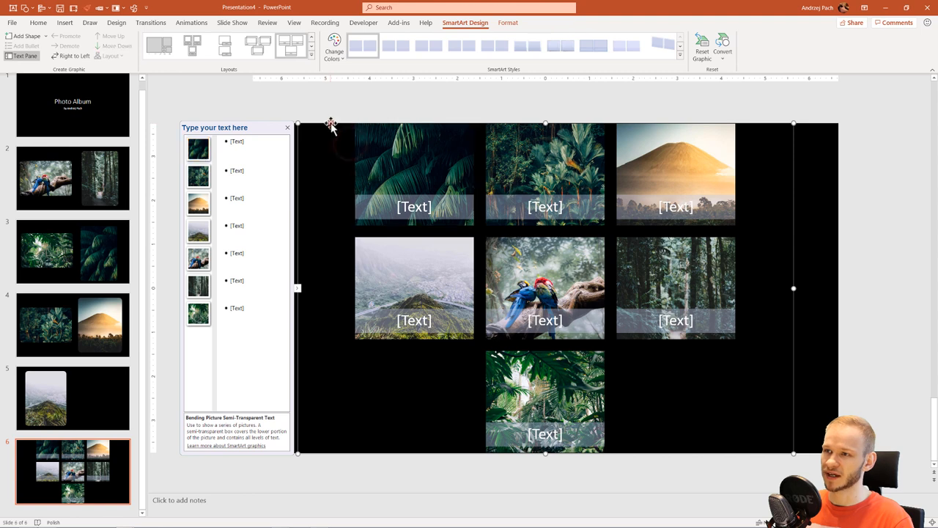
click(287, 127)
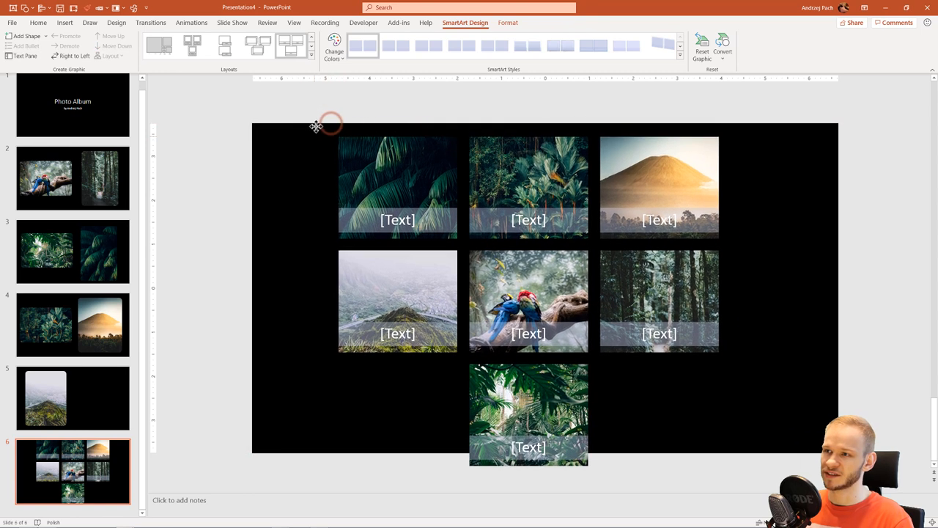
right_click(315, 124)
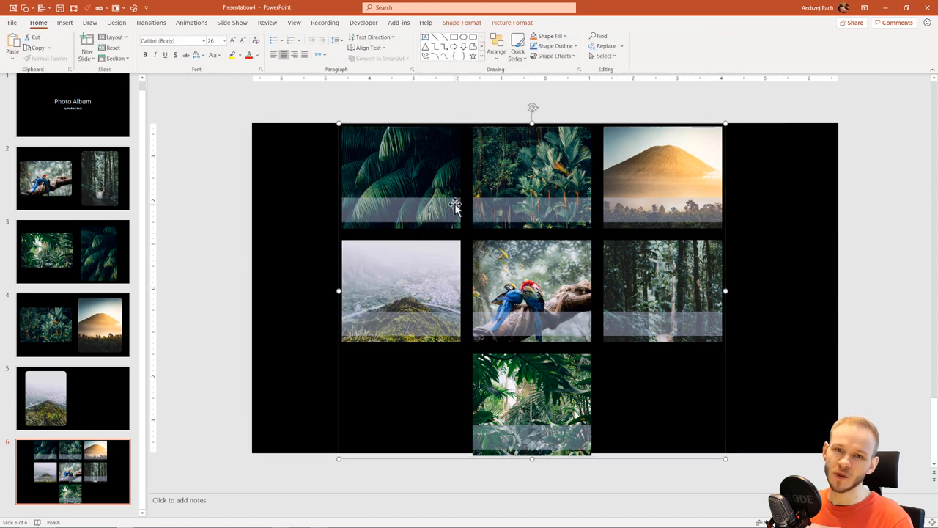
mouse_move(563, 243)
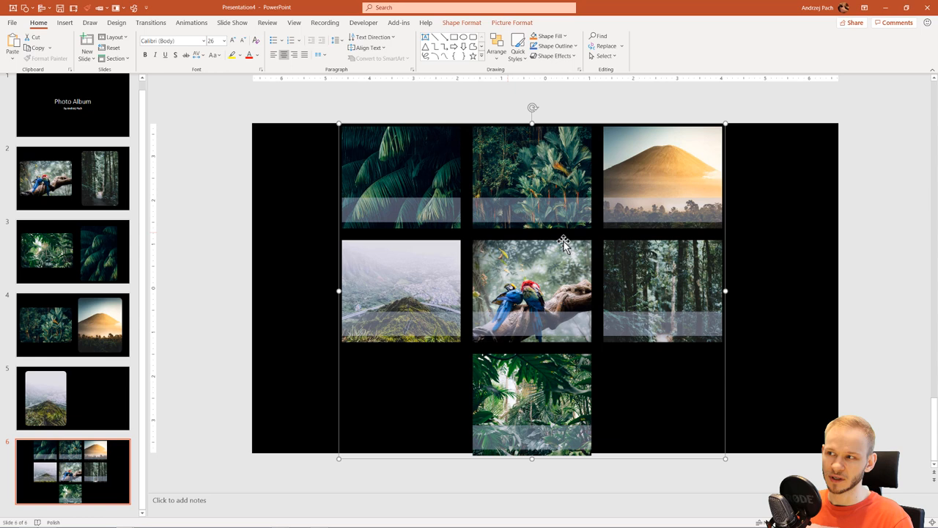
mouse_move(337, 160)
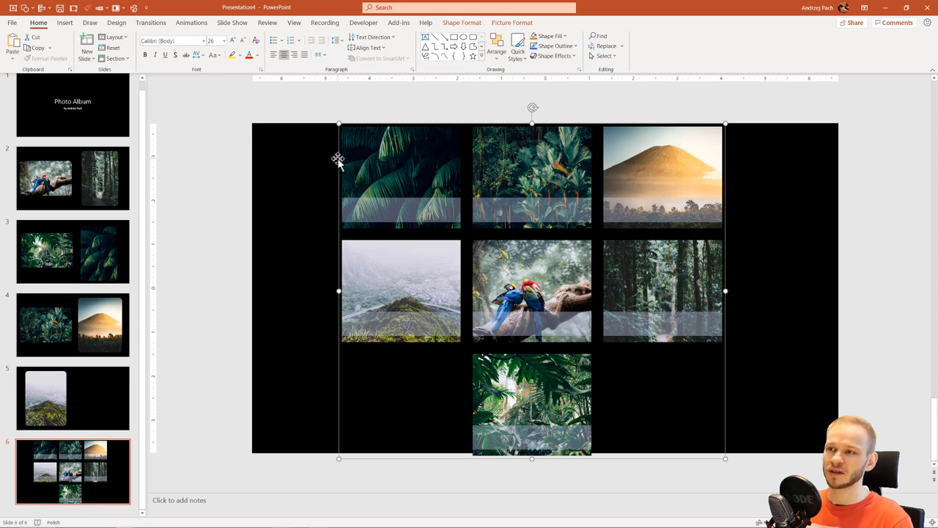
- Ungroup the pictures, type a sample caption, and drag it beside the mountain photo
right_click(338, 159)
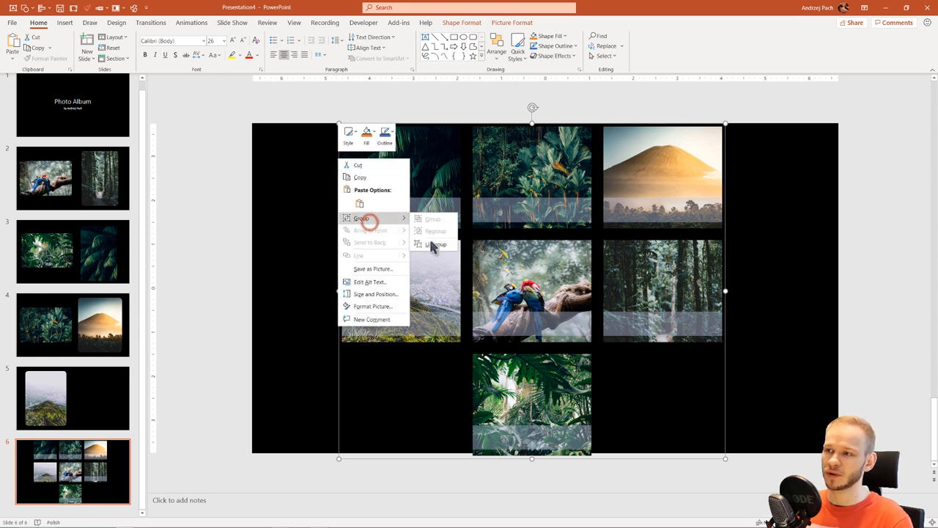
click(436, 244)
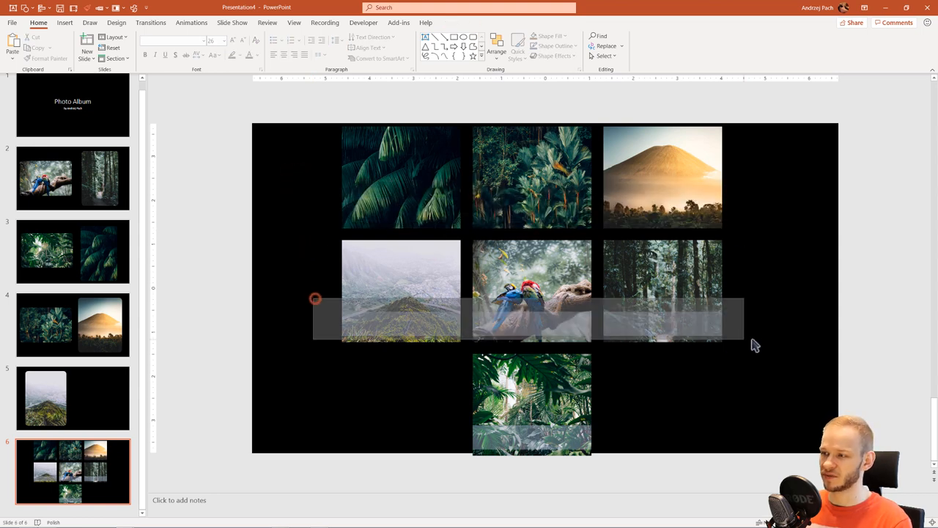
text(dfgdgfdgfdgffdg)
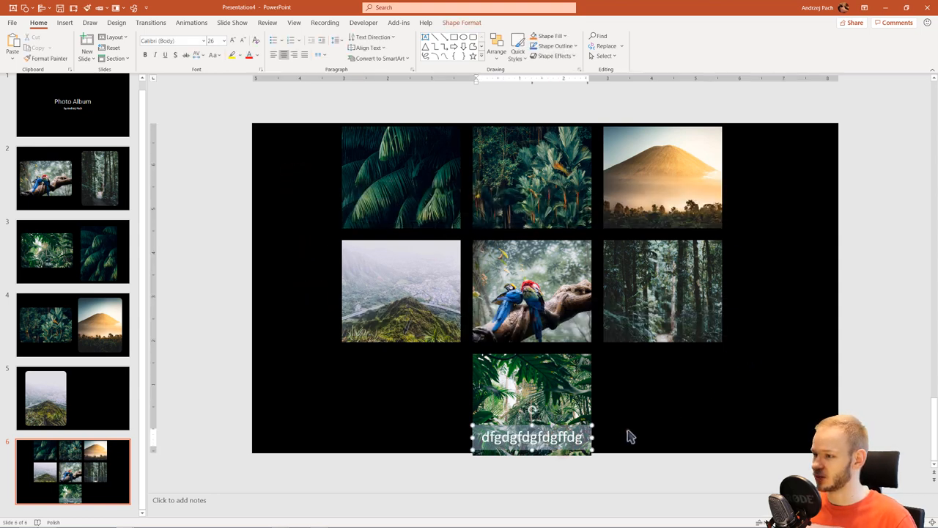
drag(531, 437, 788, 152)
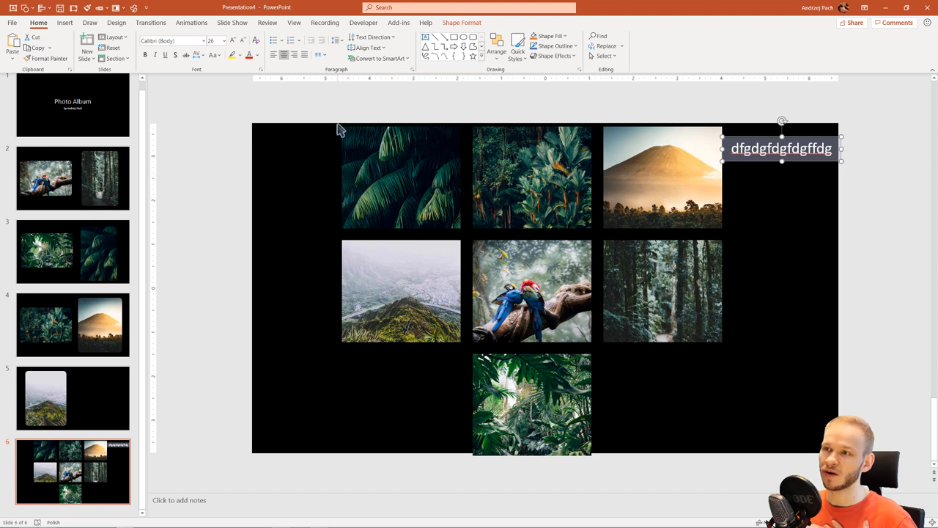
mouse_move(470, 247)
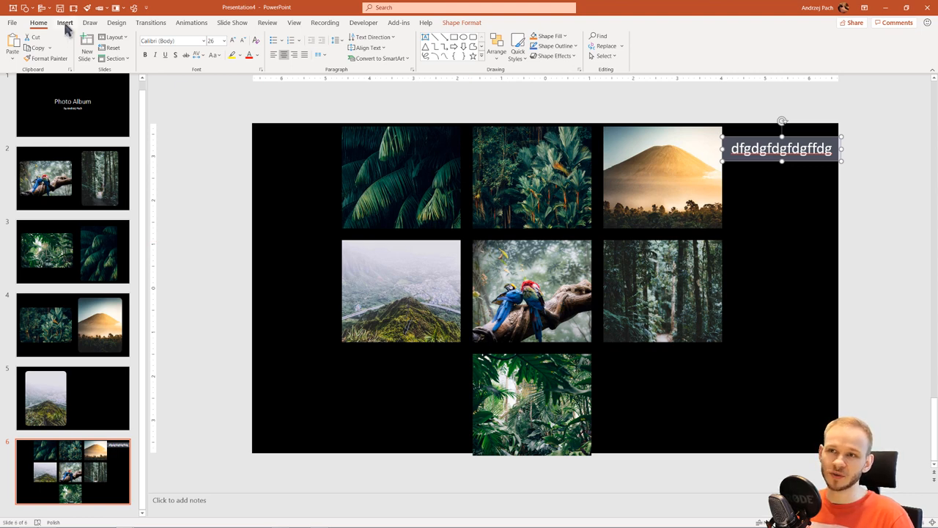
click(65, 22)
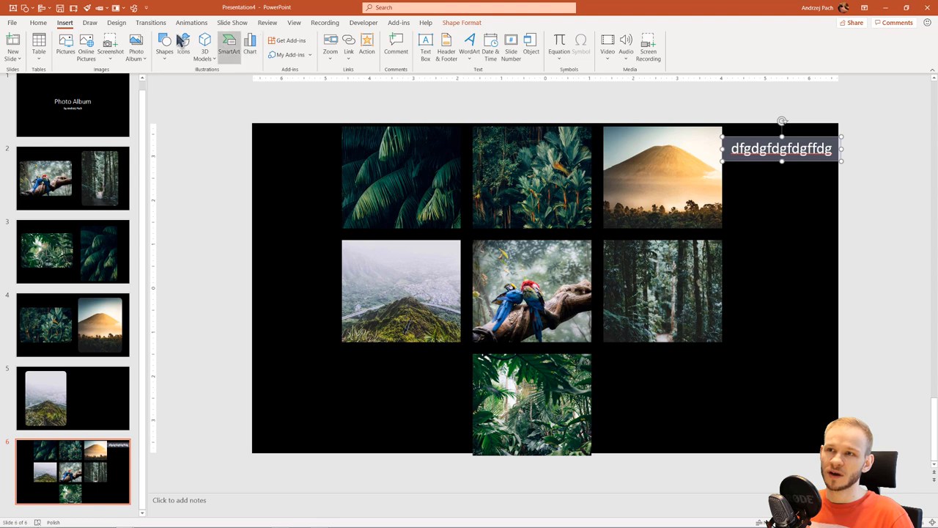
click(136, 45)
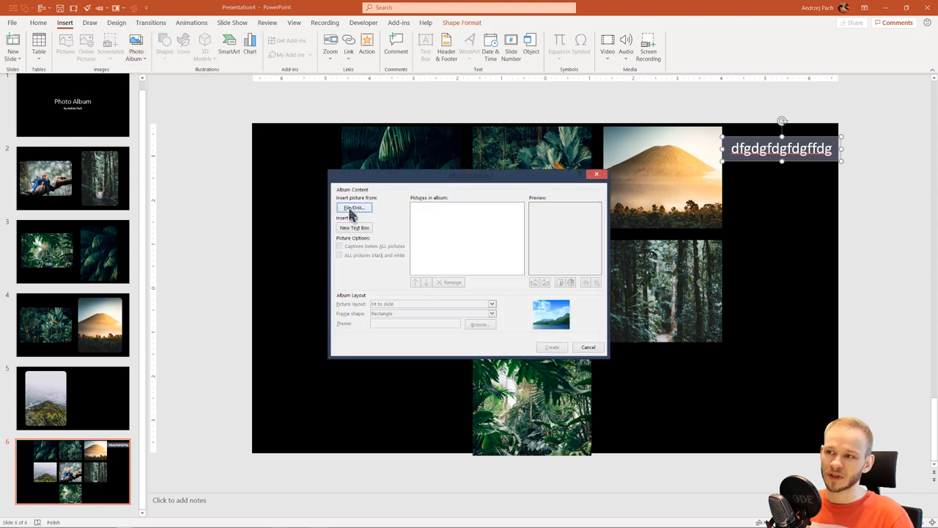
mouse_move(403, 315)
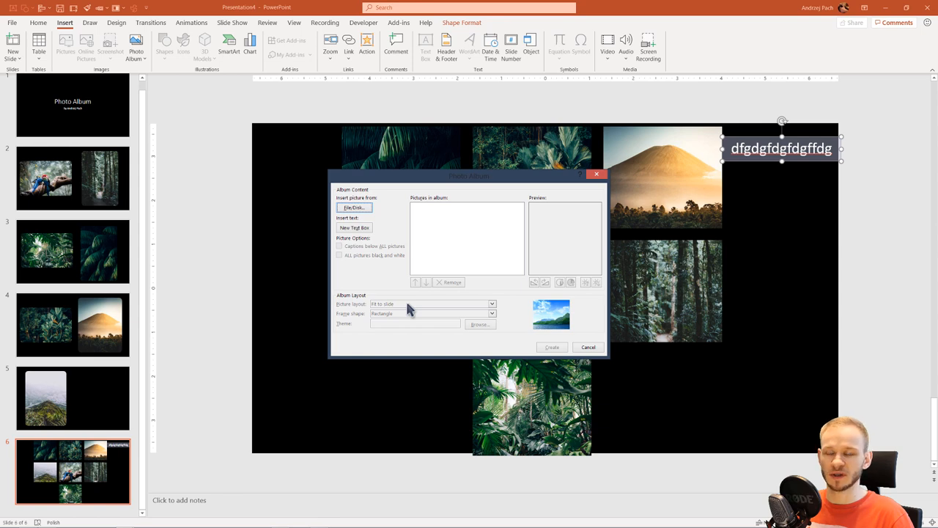
click(552, 347)
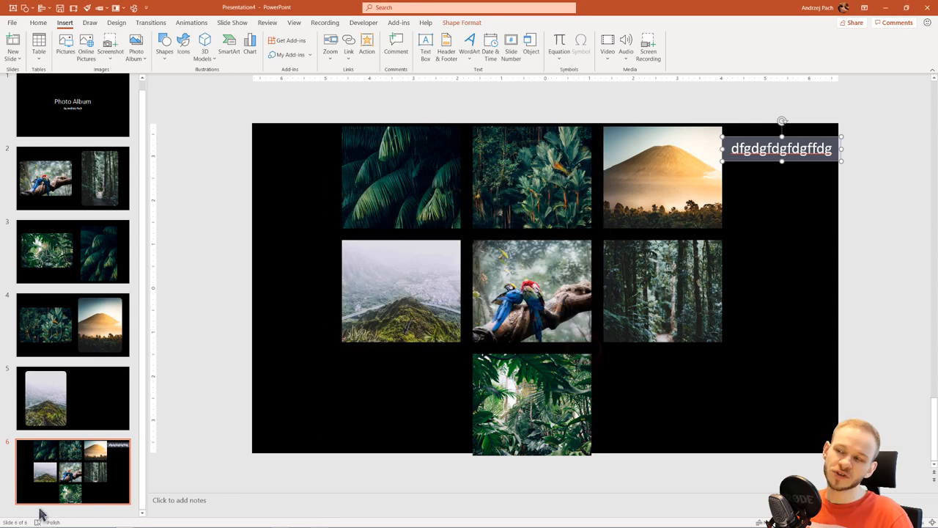
click(402, 290)
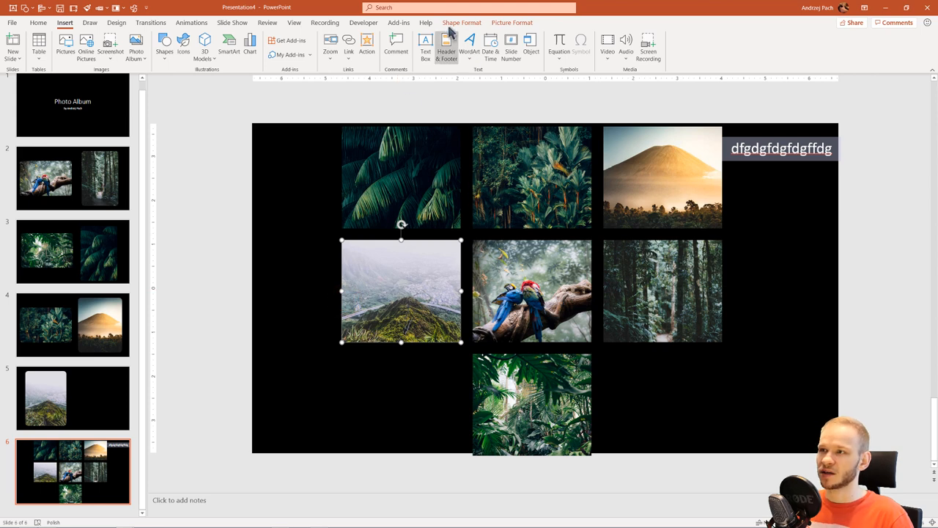
- Select the top-left palm leaves photo and show its Picture Format tools
click(401, 177)
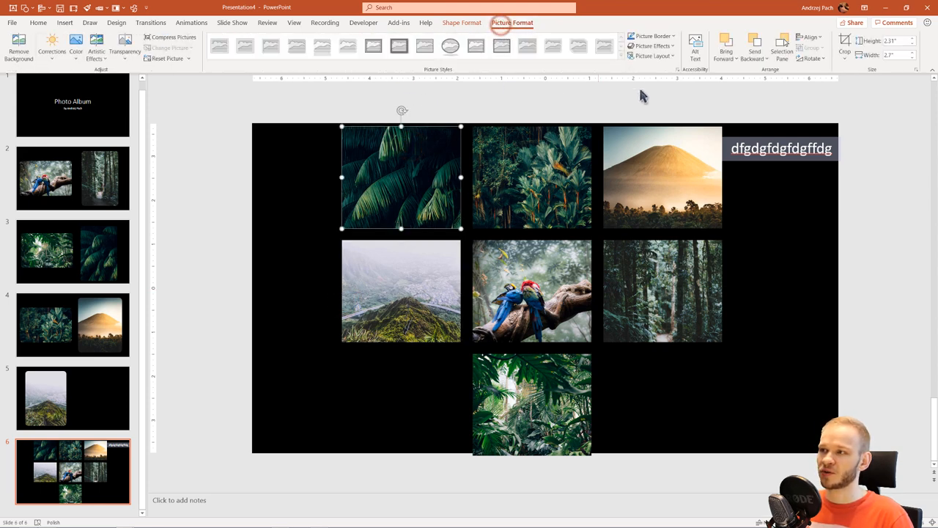
click(651, 55)
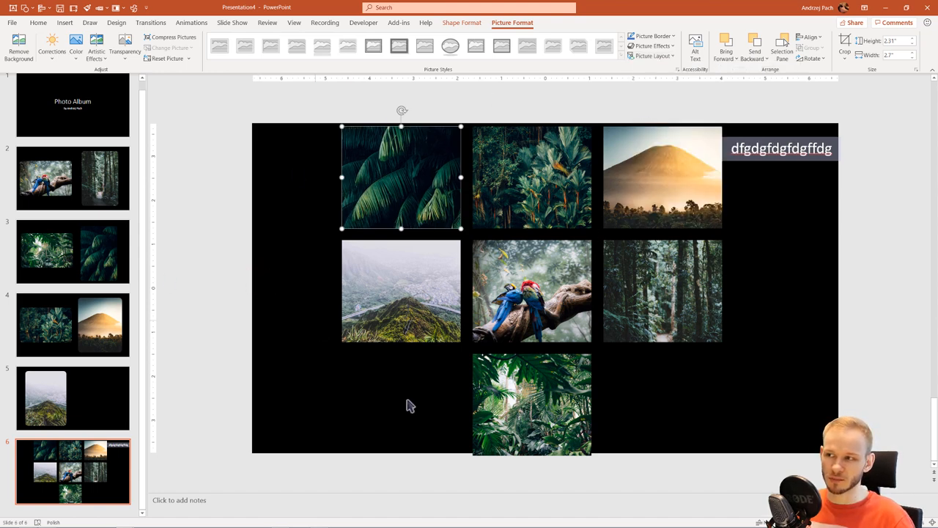
mouse_move(412, 204)
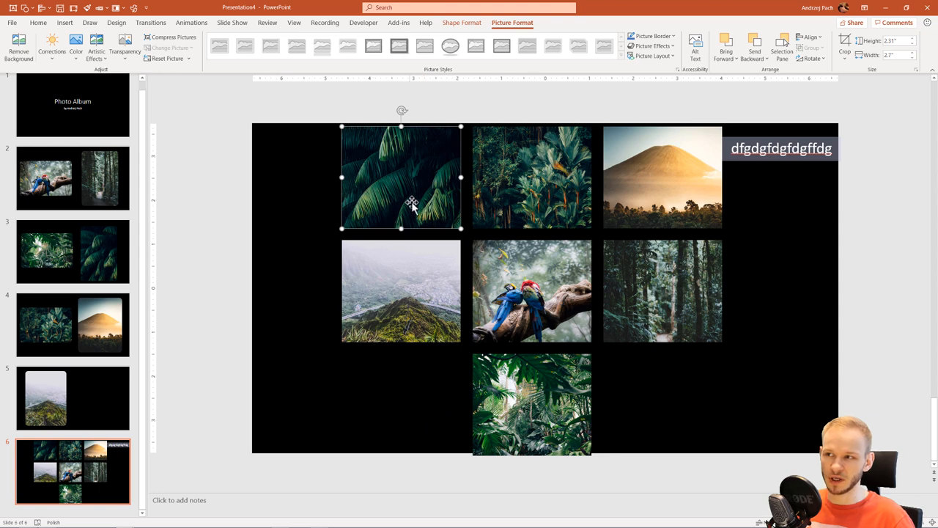
- Step back through slides 4, 3 and 2, then switch to the Insert tab
click(72, 325)
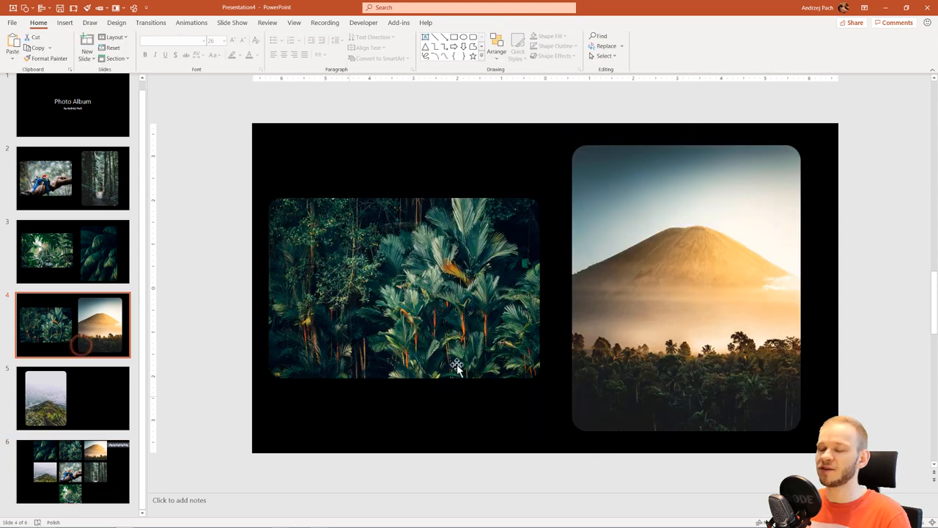
click(73, 252)
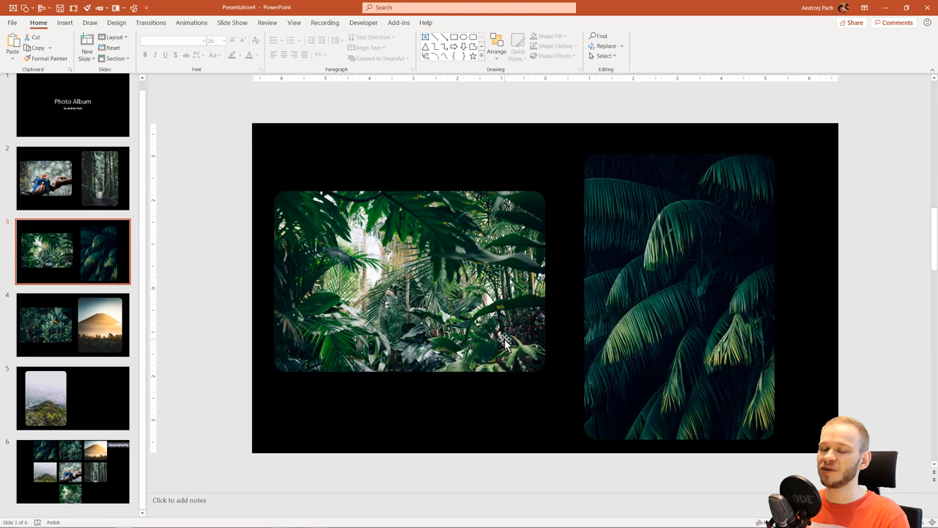
click(73, 187)
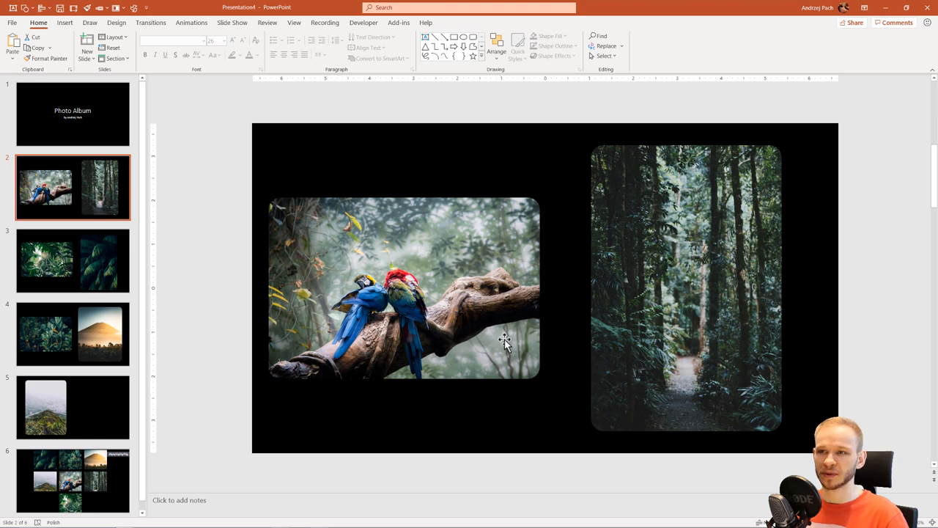
mouse_move(216, 123)
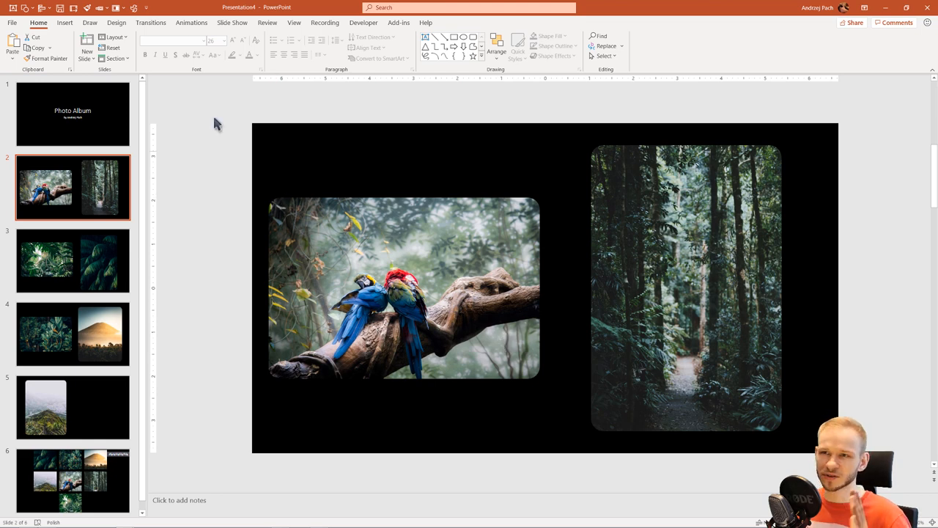
click(64, 22)
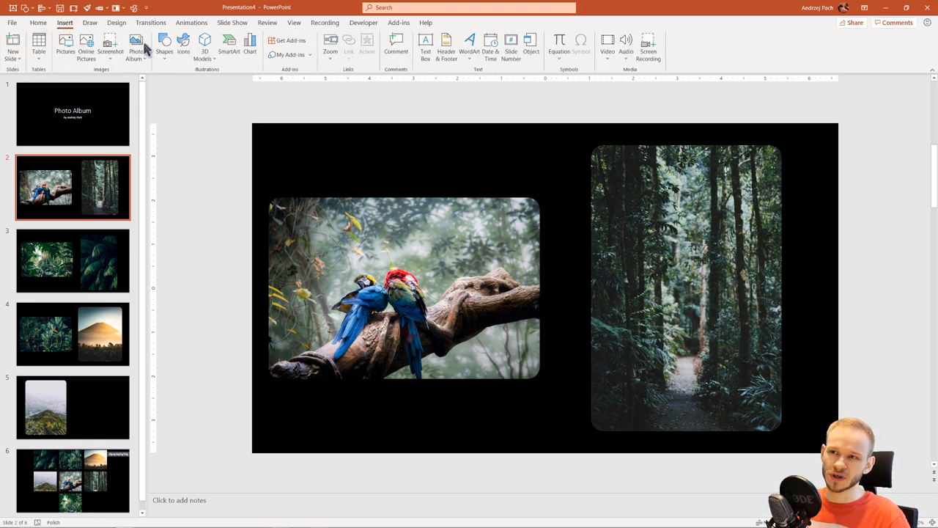
mouse_move(135, 47)
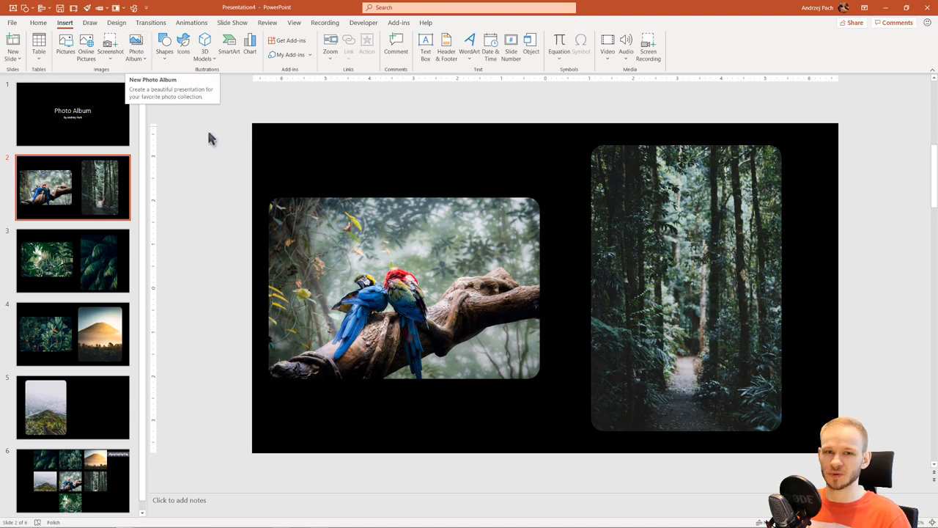